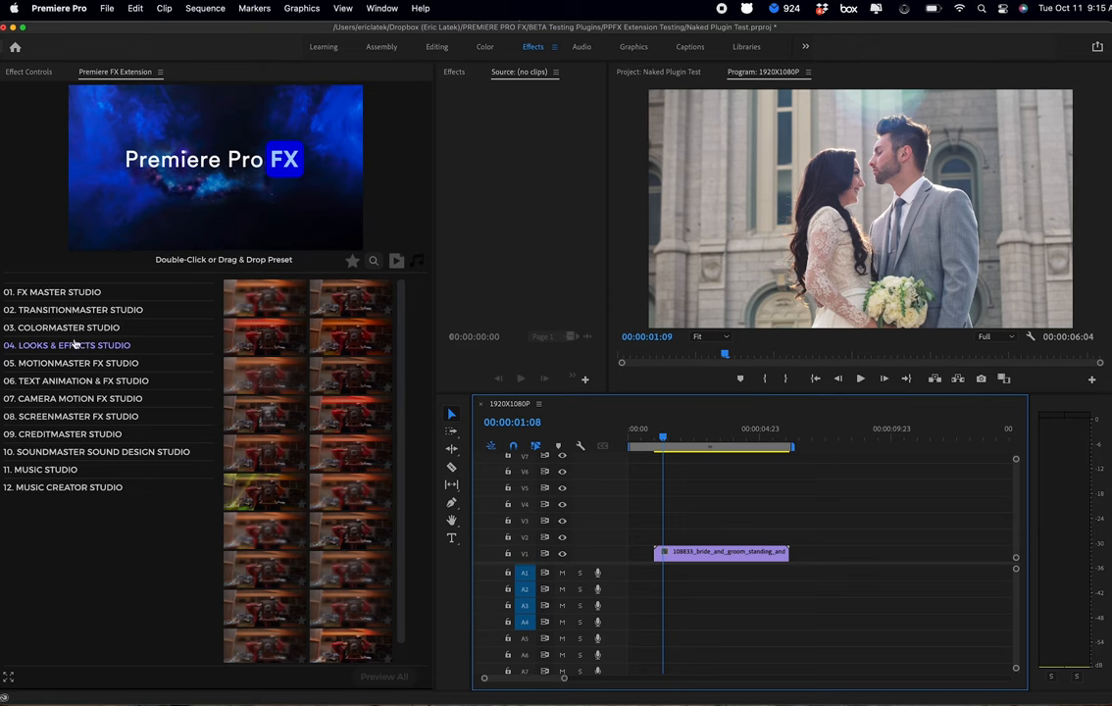
# Expand the '04. Looks & Effects Studio' category to list its preset packs.
pyautogui.click(67, 345)
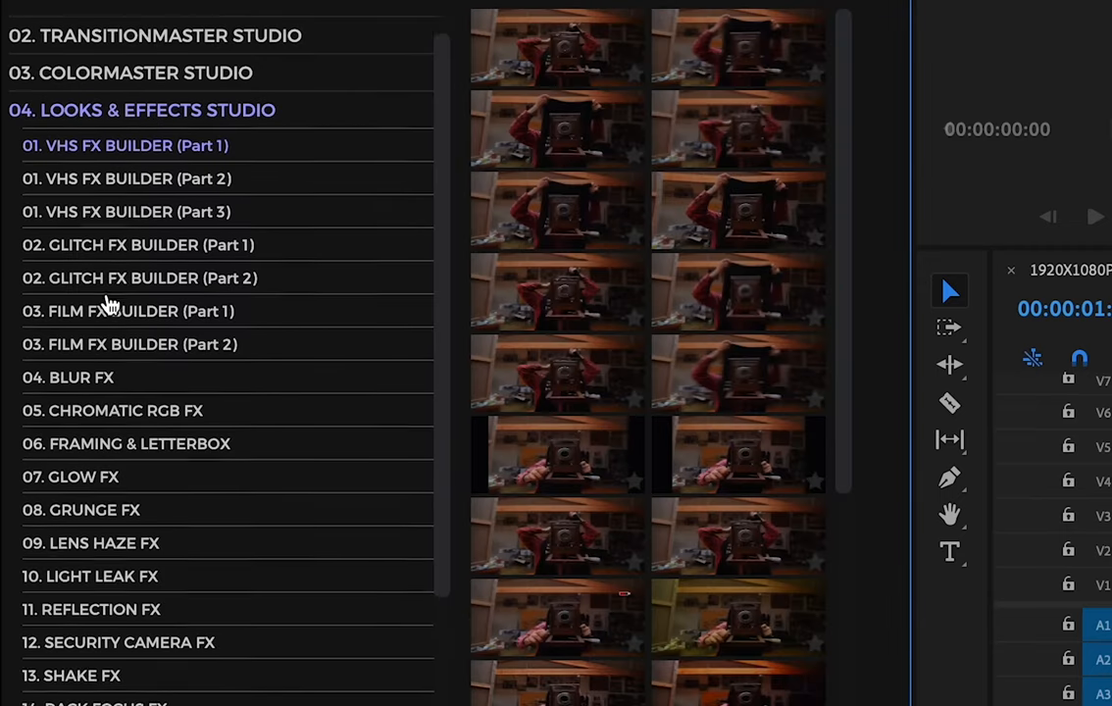
# Scroll the Looks & Effects list down to the Rack Focus FX and Video Degraded FX packs.
pyautogui.scroll(-3)
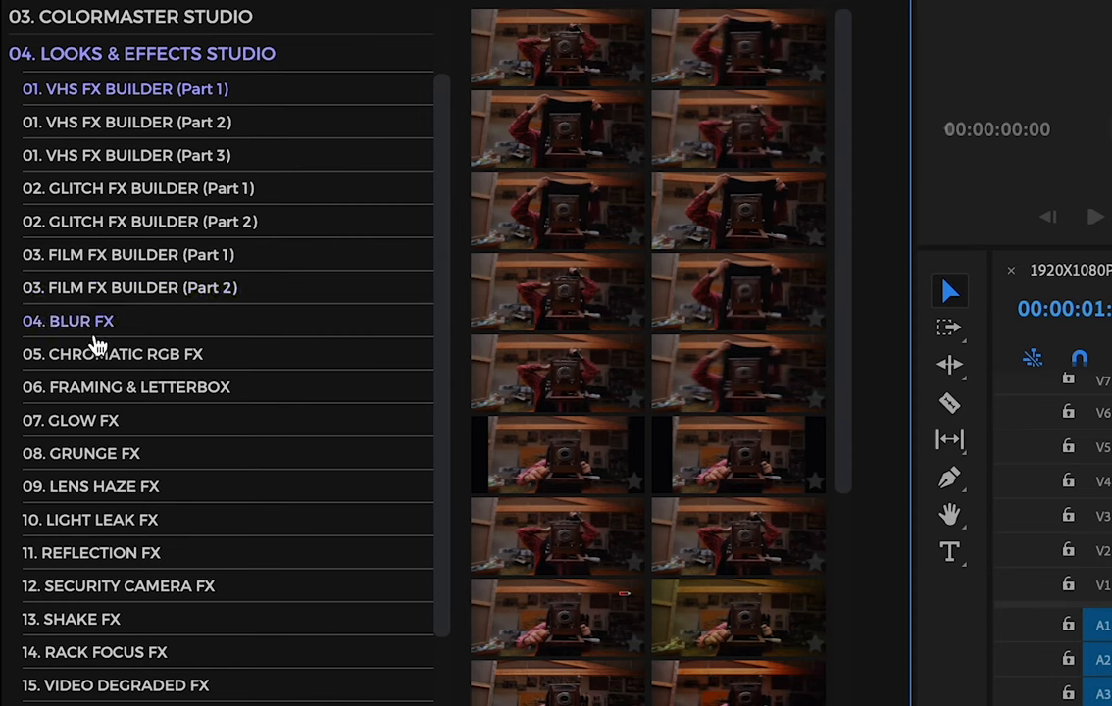
pyautogui.moveTo(106, 671)
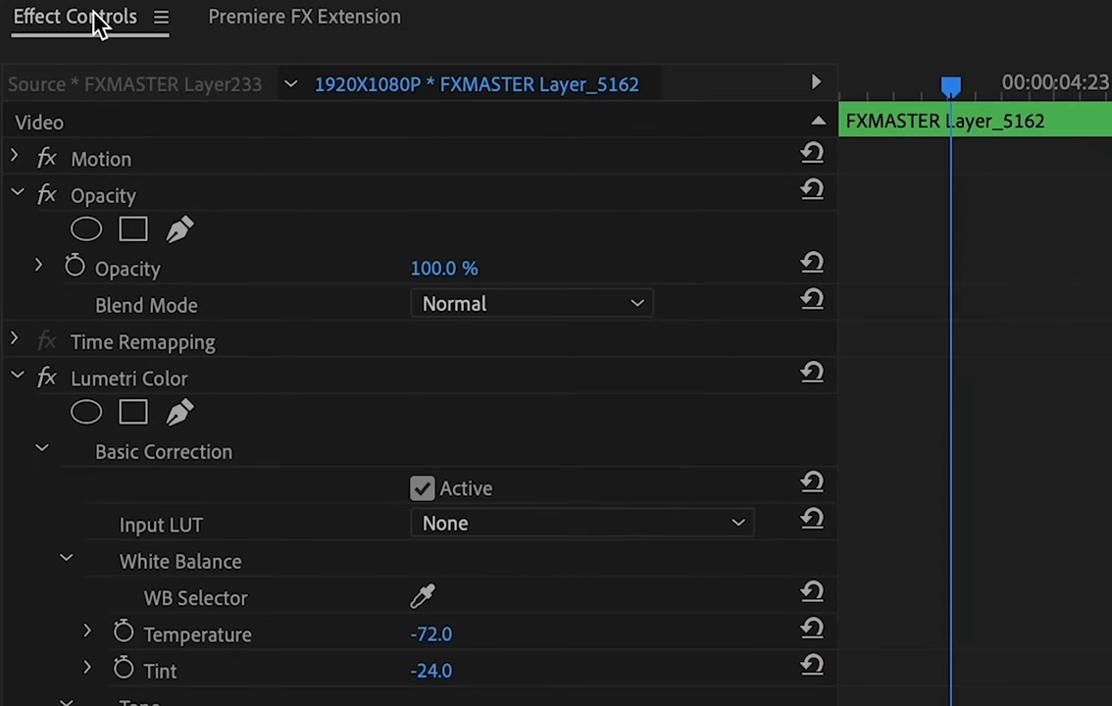
# Show the FXMASTER layer's Lumetri Color Basic Correction (Temperature -72, Tint -24).
pyautogui.click(15, 376)
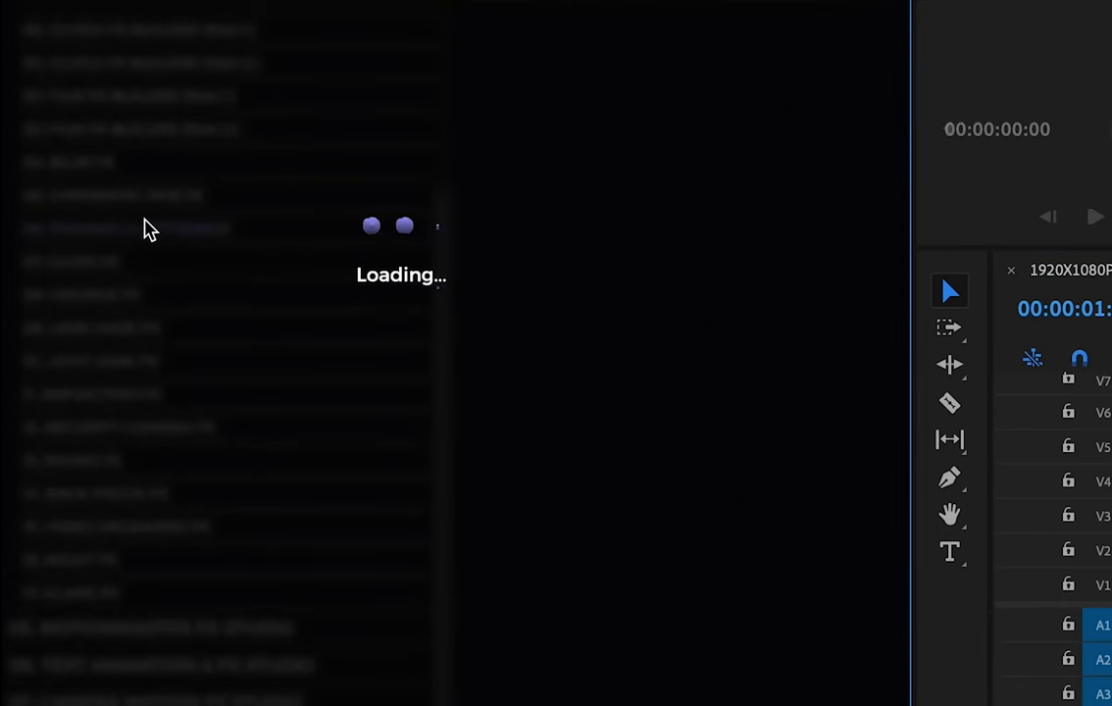
# Open the '06. Framing & Letterbox' pack for the film-strip frame preset.
pyautogui.click(126, 227)
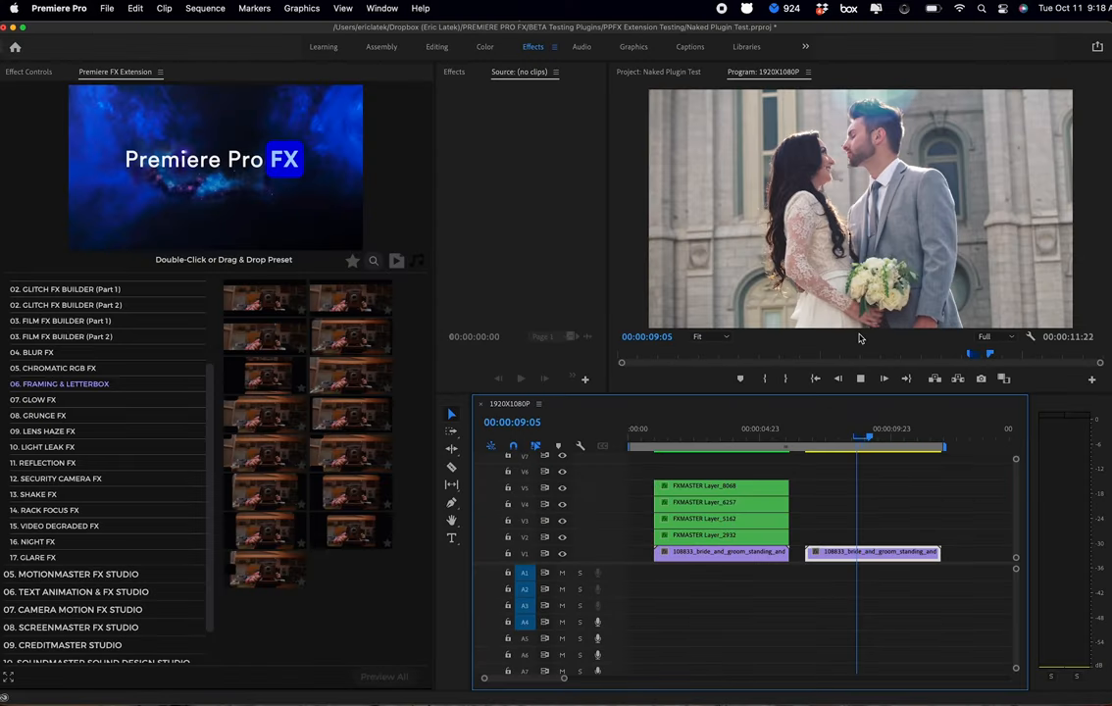
pyautogui.click(675, 428)
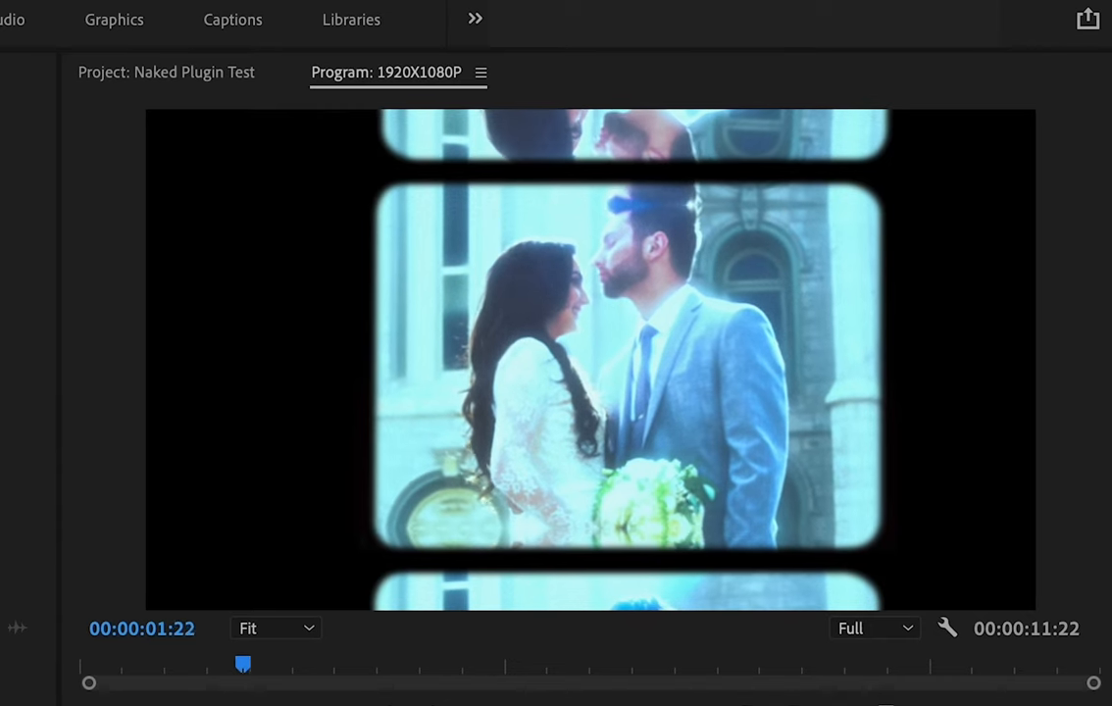
pyautogui.moveTo(244, 663); pyautogui.dragTo(416, 663)
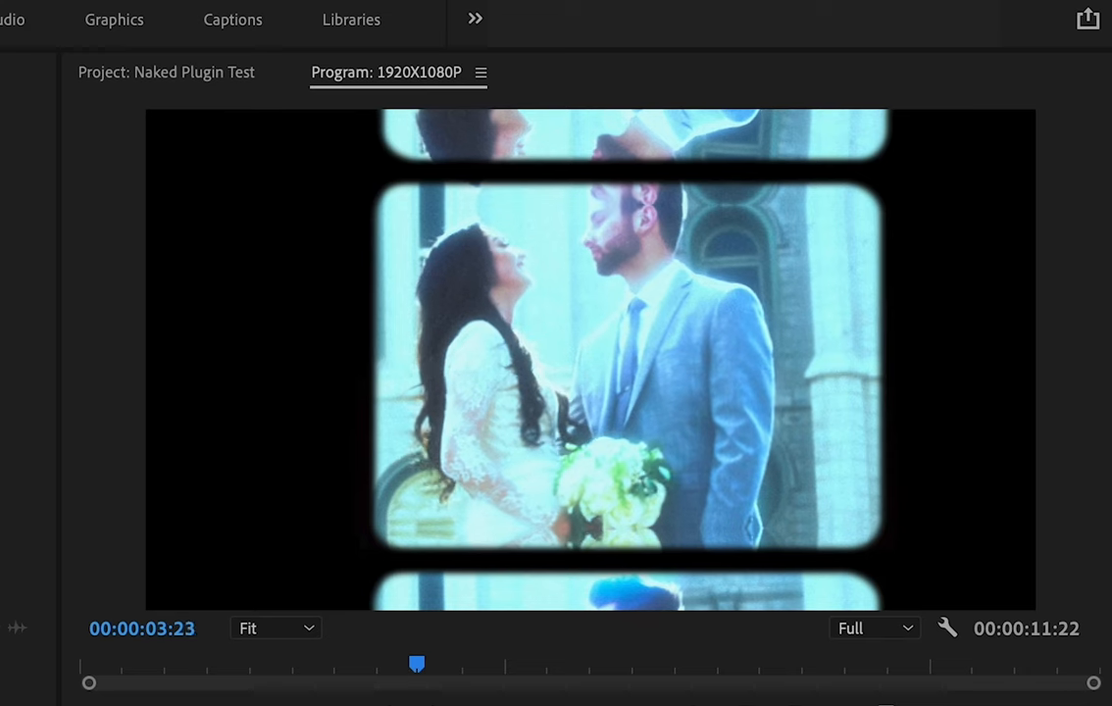